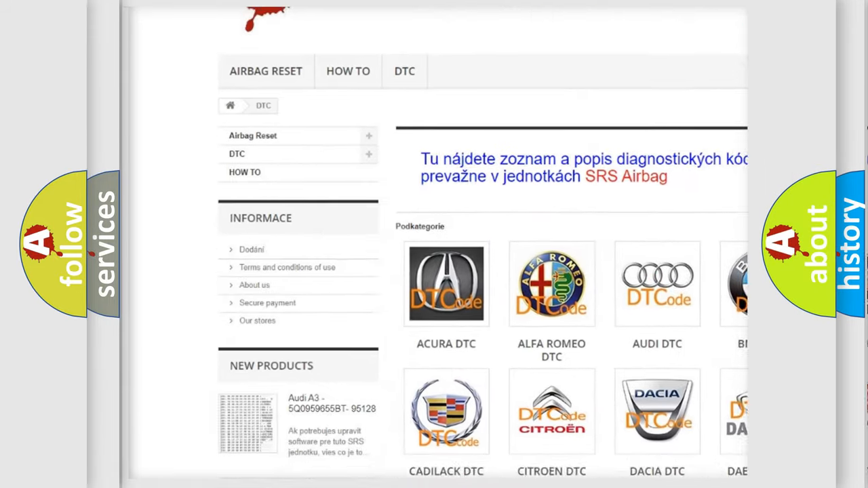
- Scroll the DTC category page down through the car-brand grid to the Hyundai entry
scroll(down, 3)
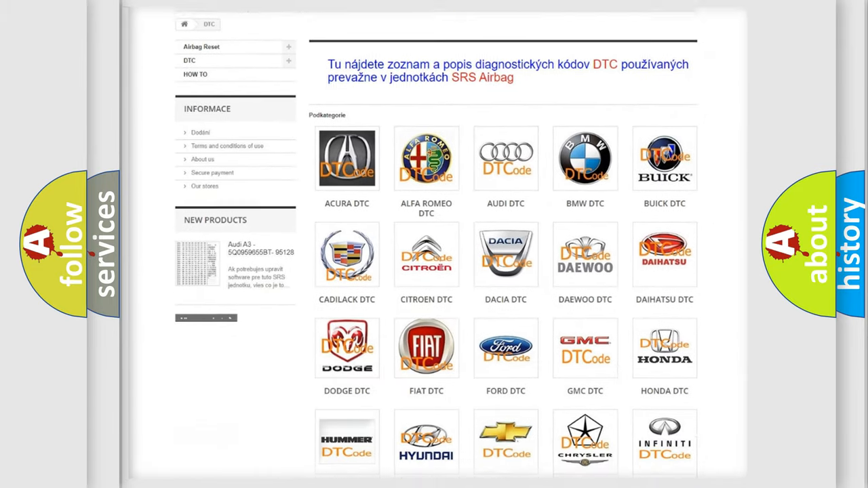
scroll(down, 3)
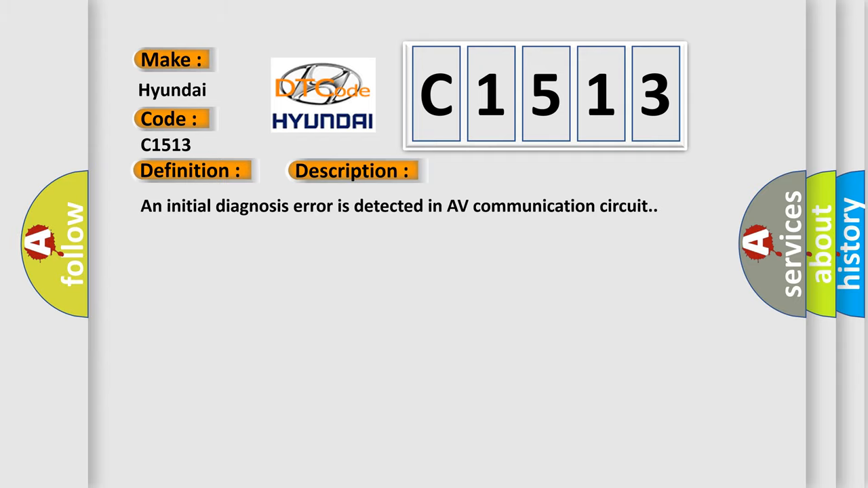
- Advance the C1513 slide to reveal the Cause: replace the AV control unit if malfunction persists
click(351, 171)
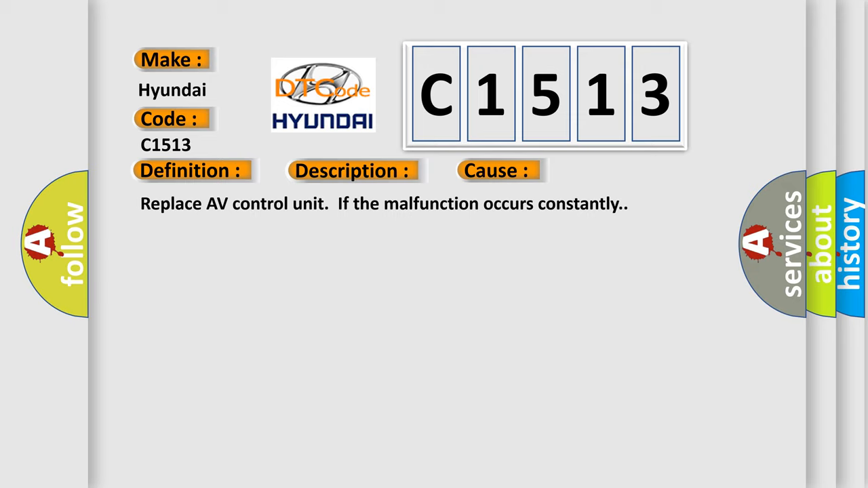